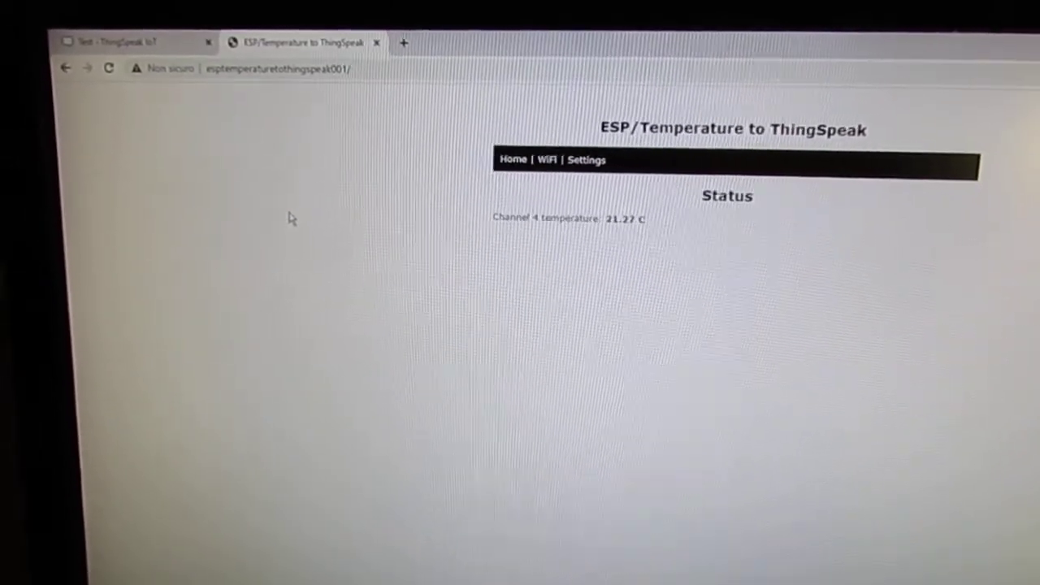
Switch from the ESP status page (21.27 °C) to the ThingSpeak channel's private view
left_click(130, 42)
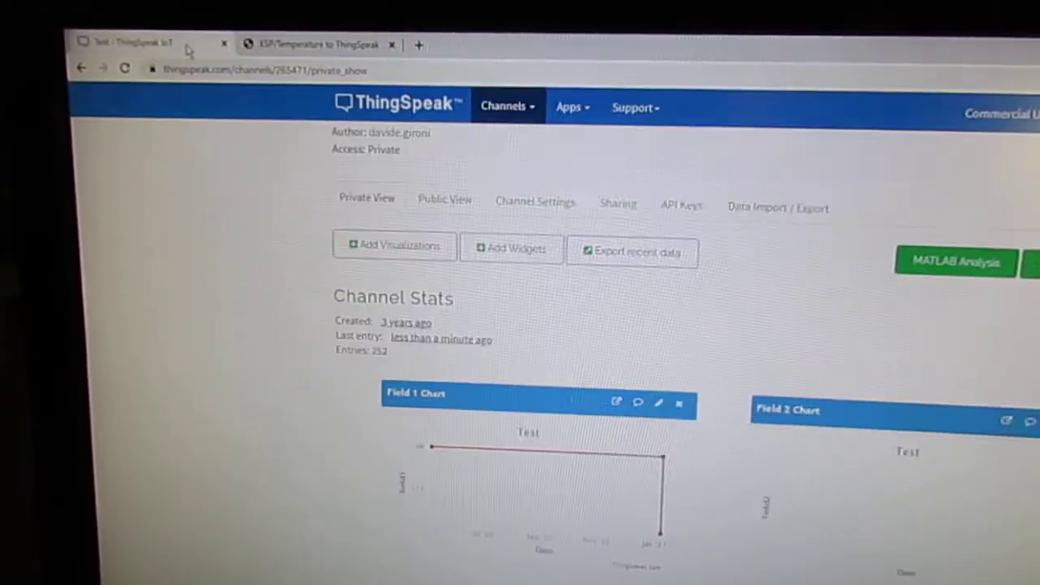